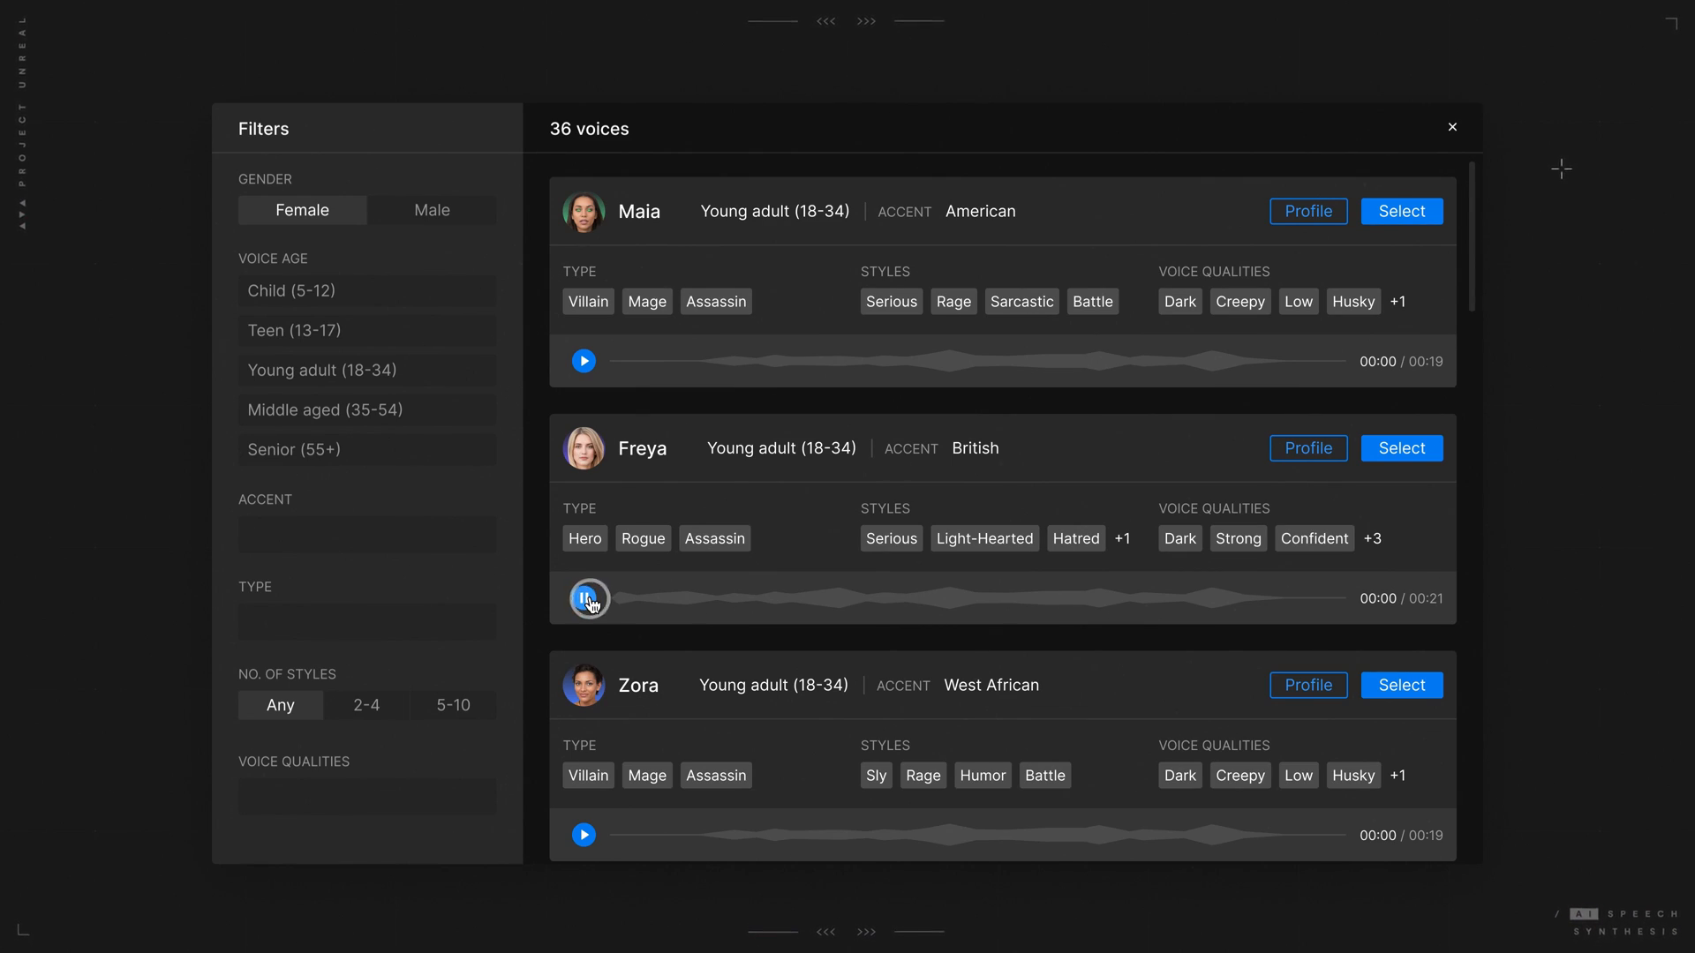
# - Preview Freya's British young-adult voice sample, then stop playback
pyautogui.click(584, 598)
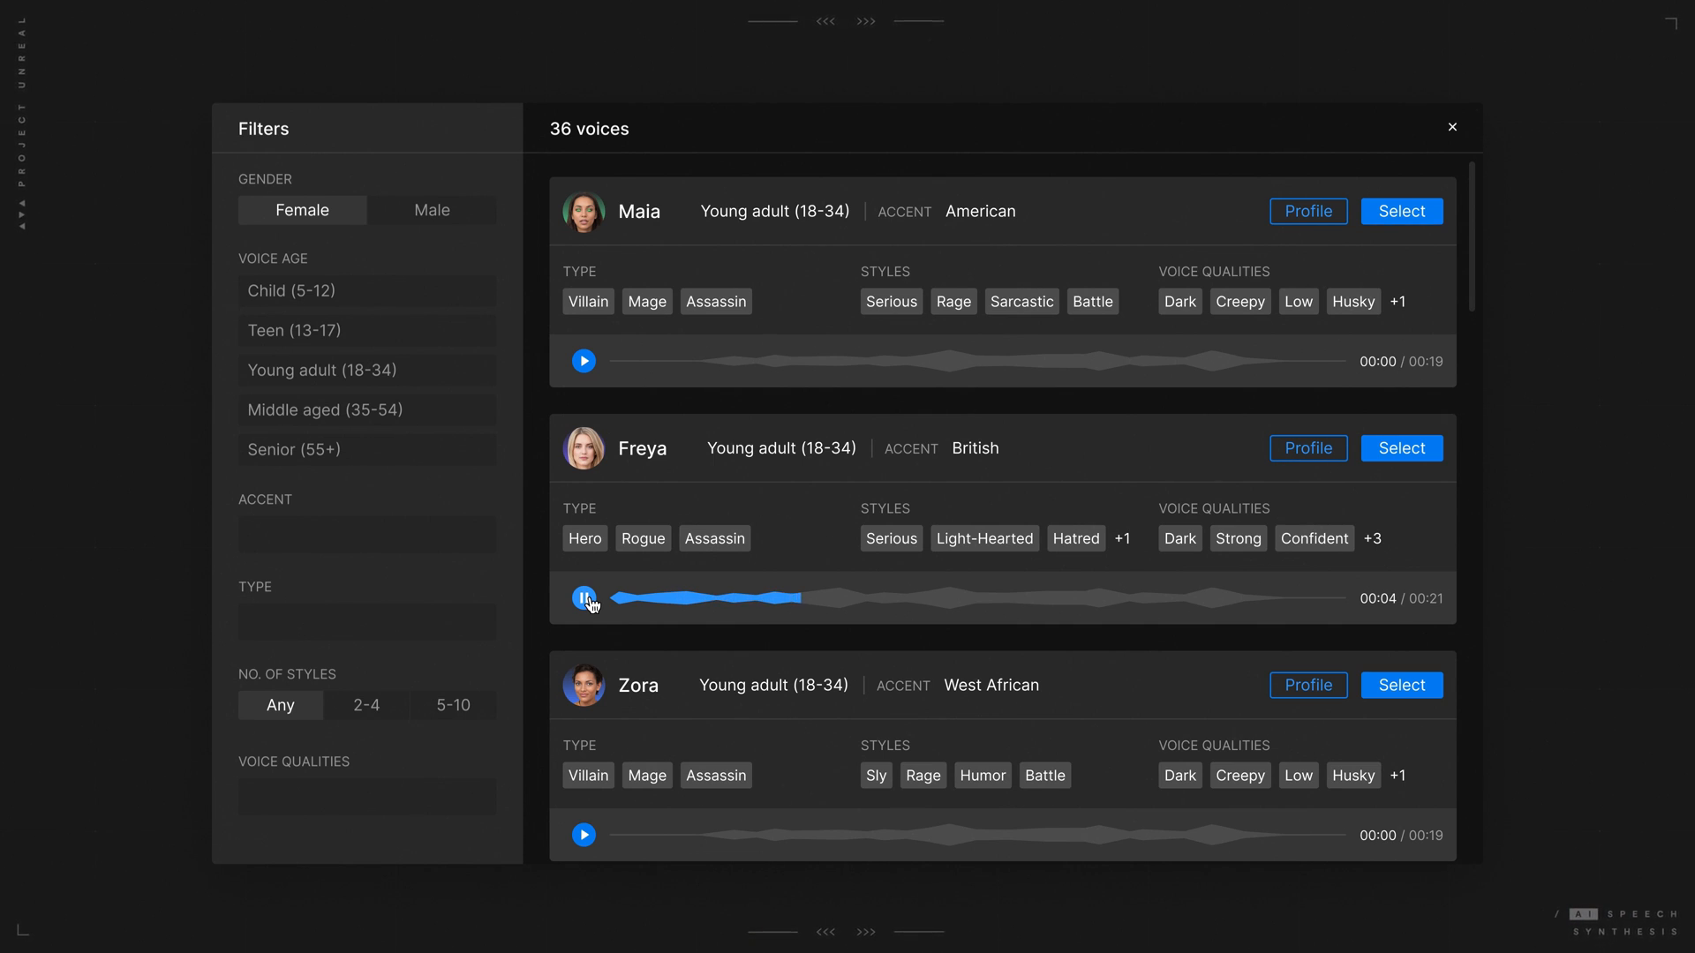
pyautogui.click(1400, 447)
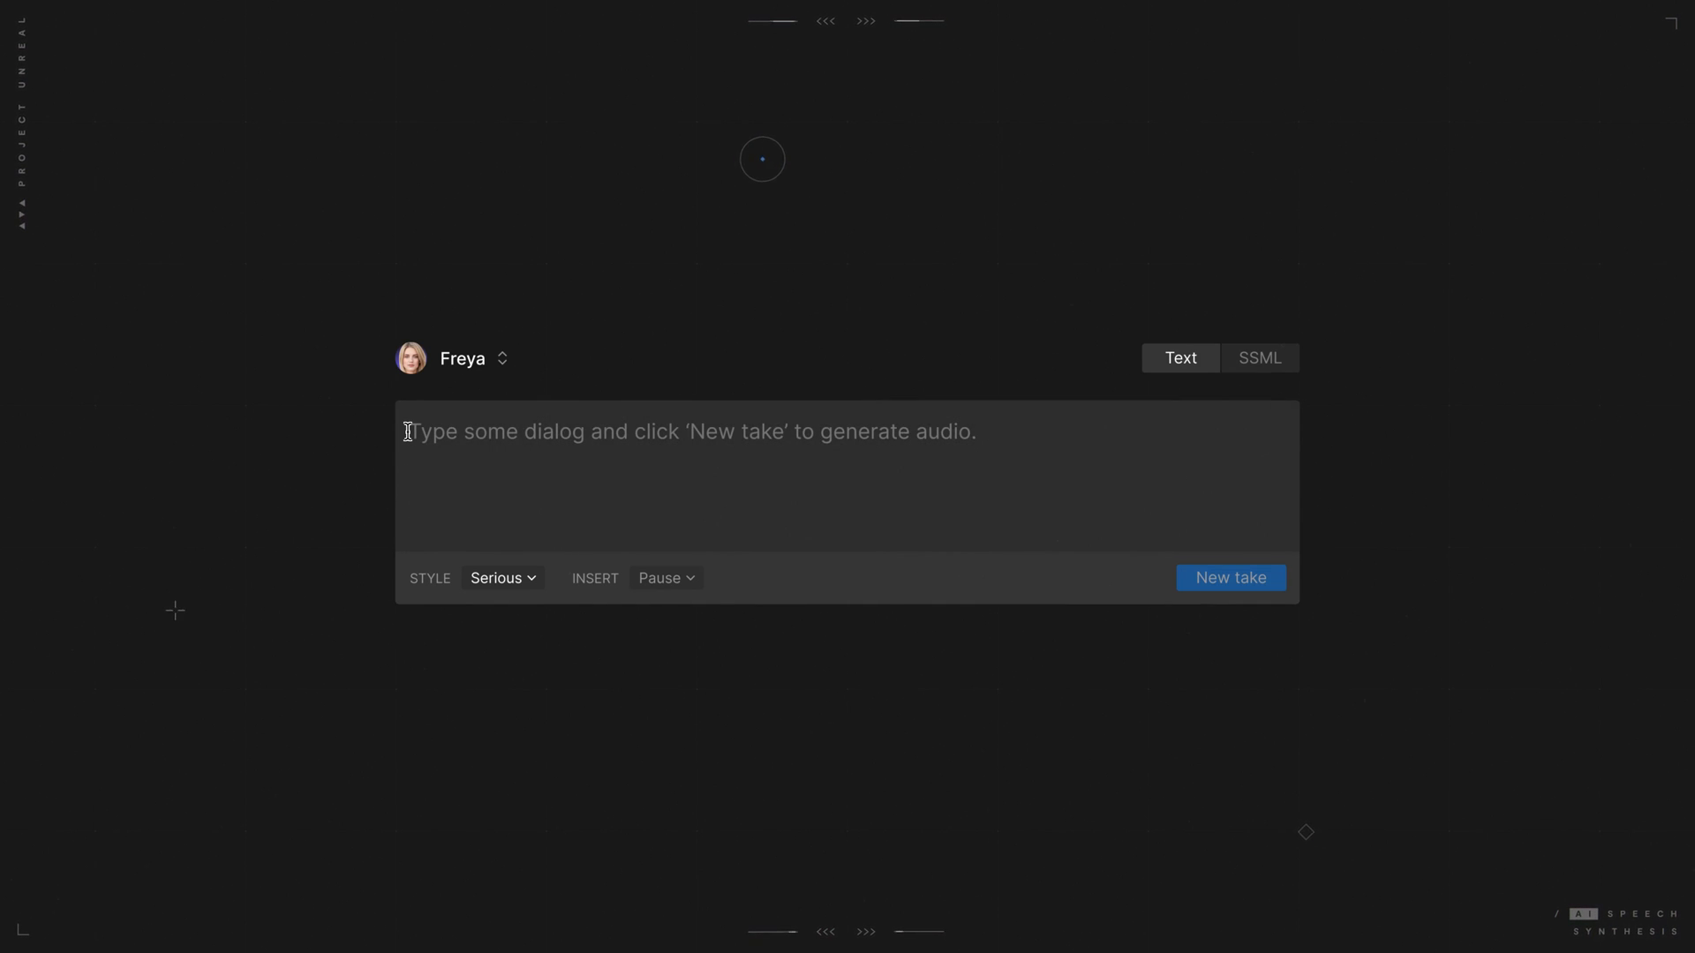
# - Write the line 'My family was butchered by hellspawn...' and generate a first Serious-style take
pyautogui.write('My family was butchered by hellspawn. To witness such a thing, is enough to leave your mind in ruins.')
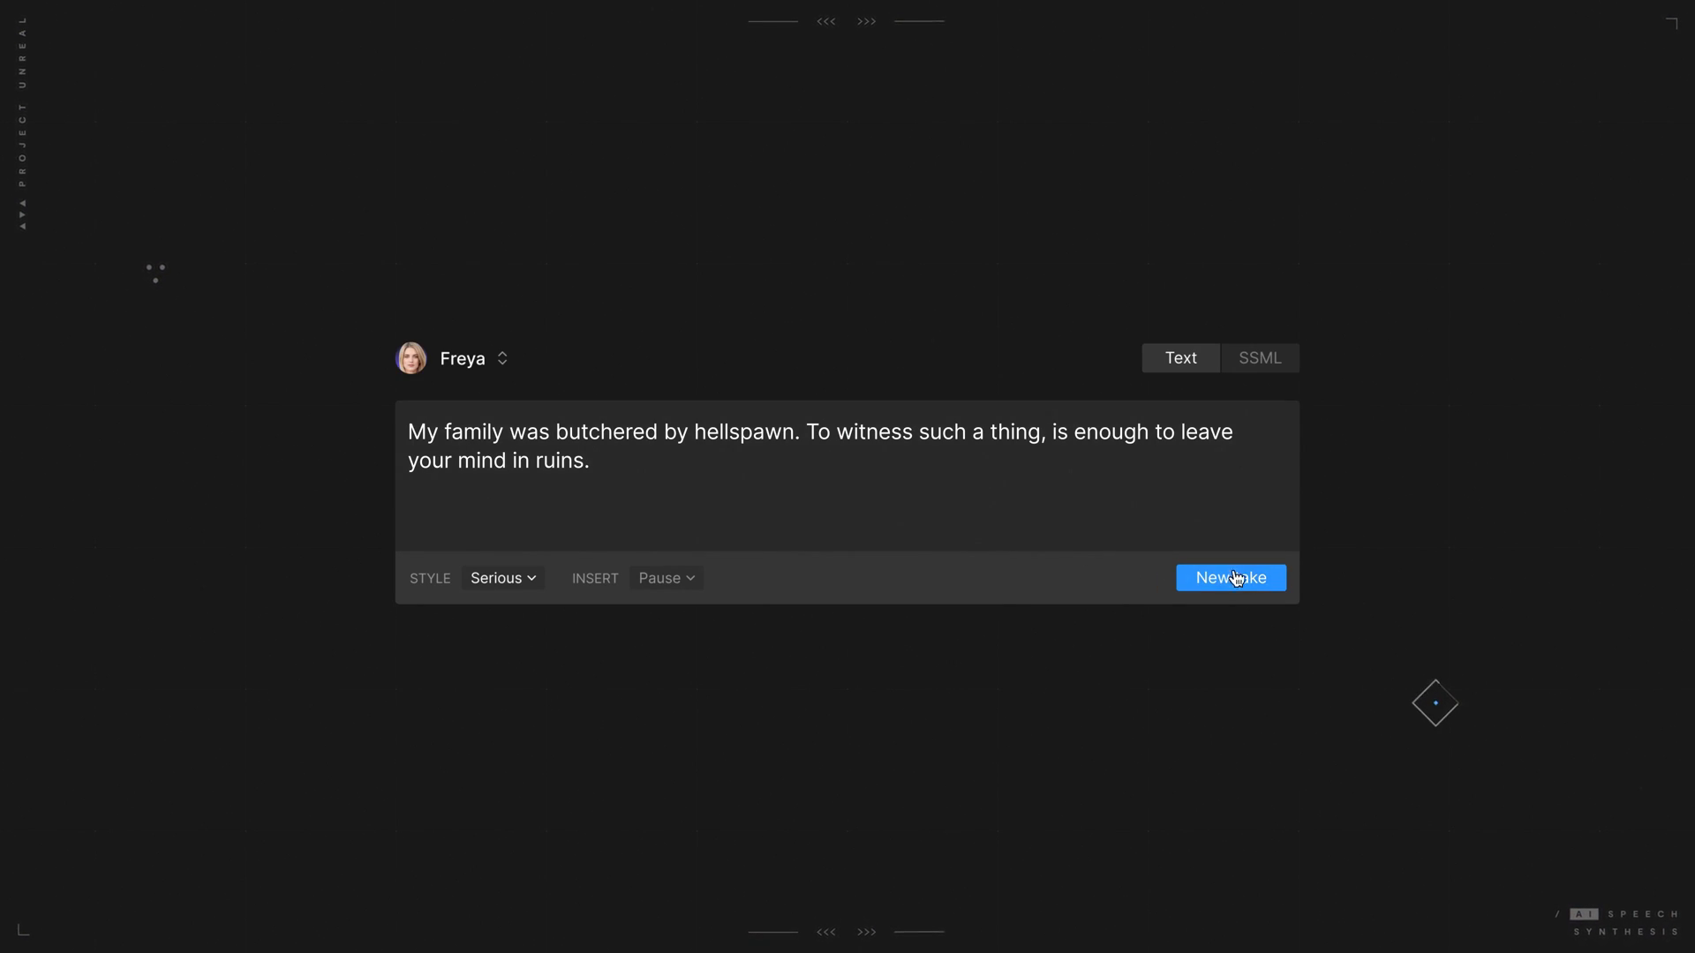
pyautogui.click(1231, 578)
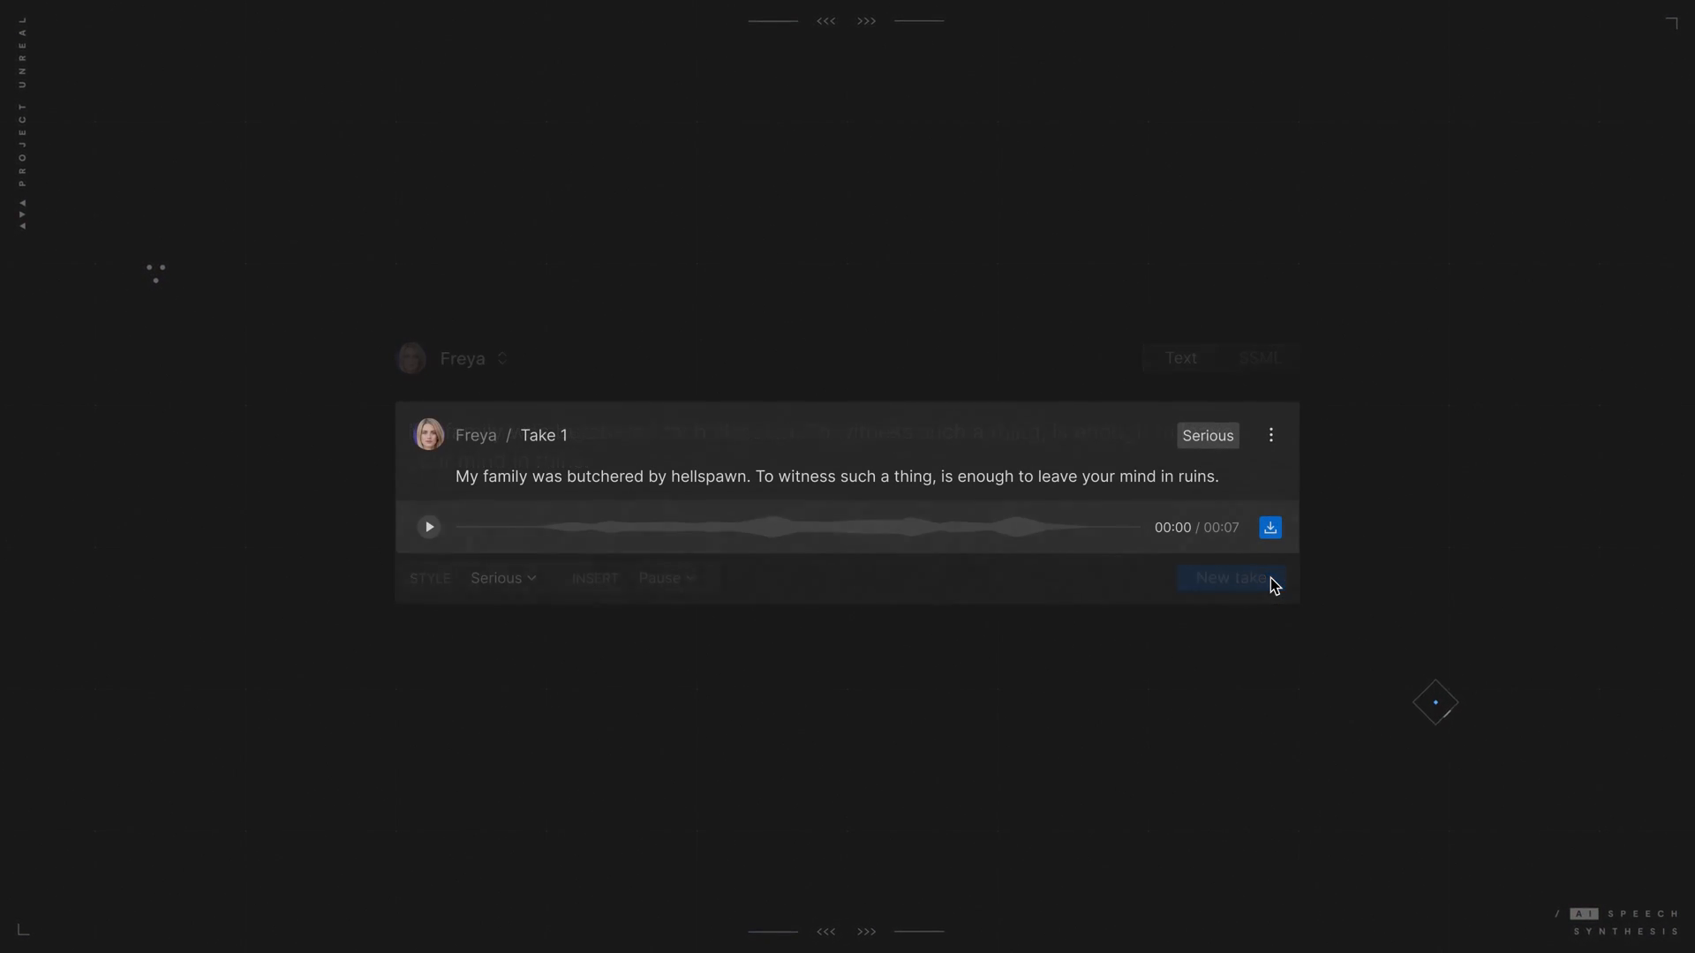
pyautogui.click(427, 527)
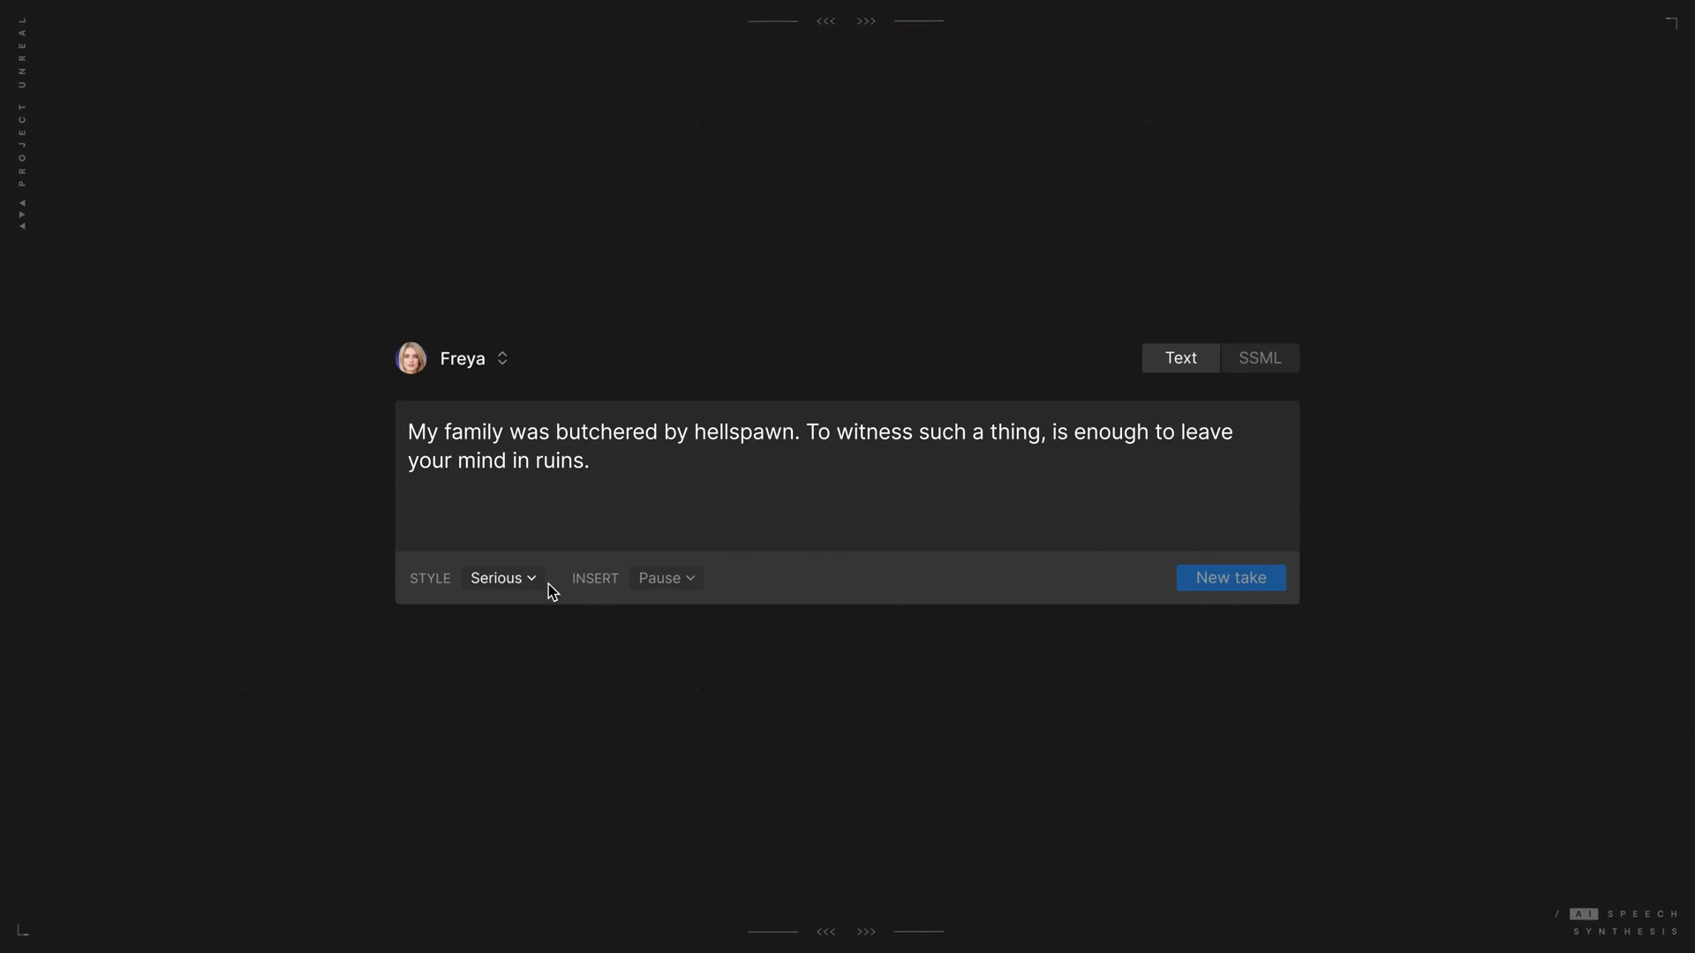
# - Switch the speaking style to Hatred and generate a new take
pyautogui.click(500, 577)
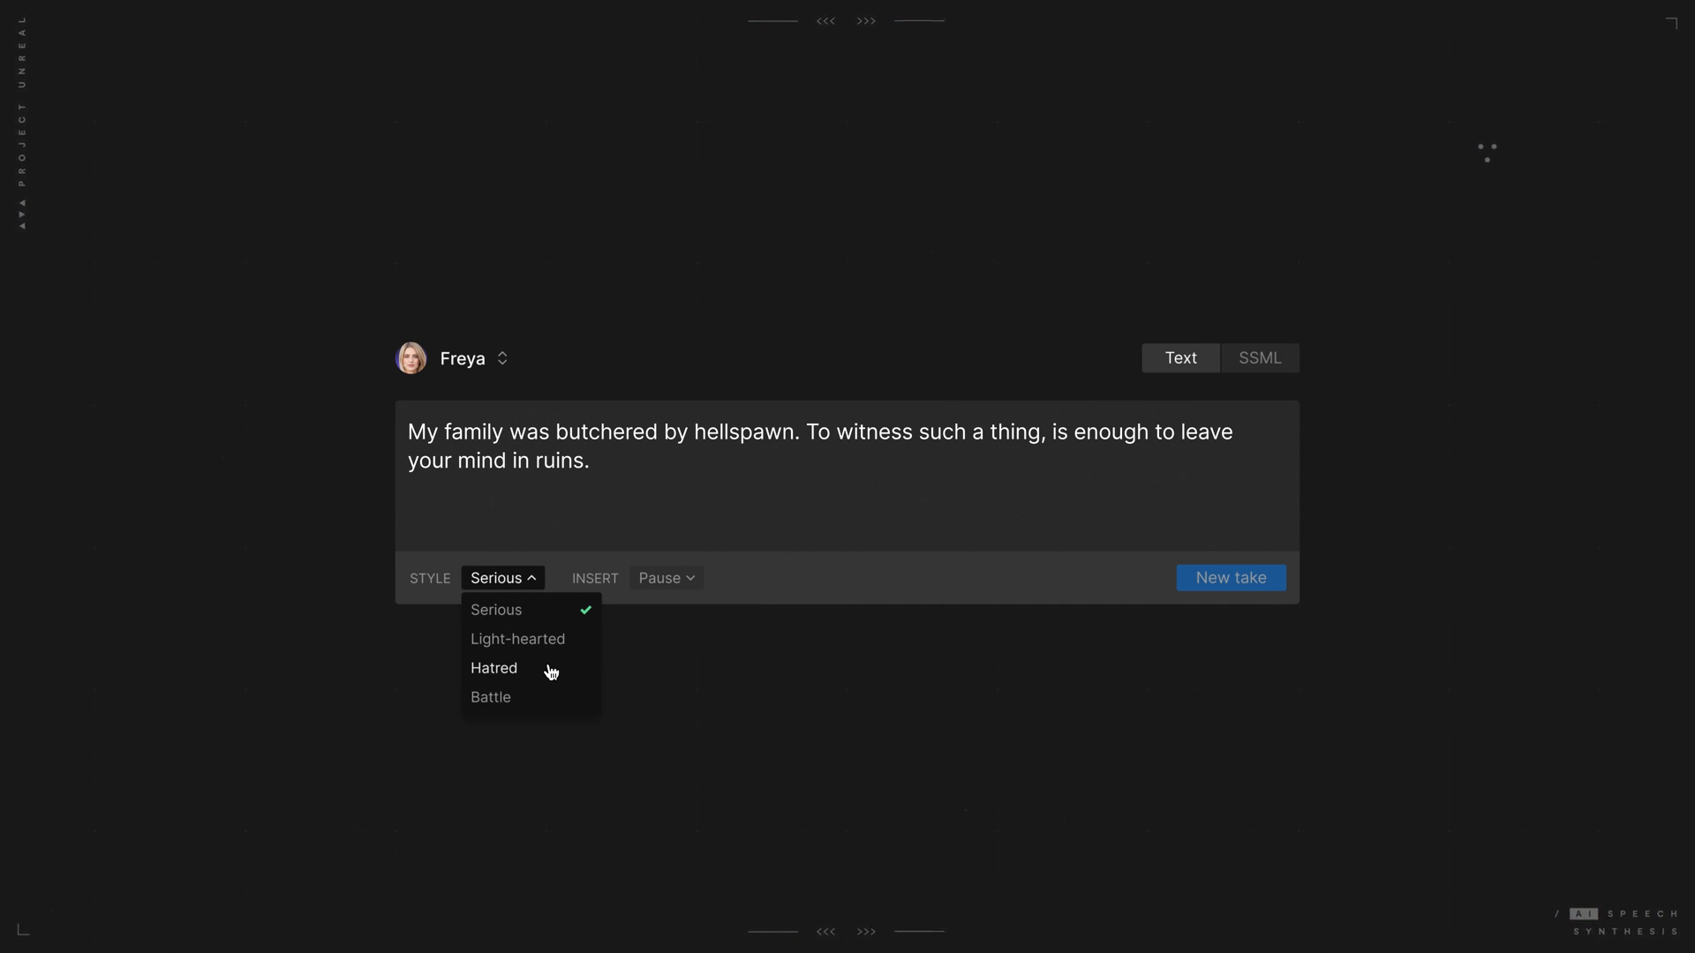
pyautogui.click(493, 667)
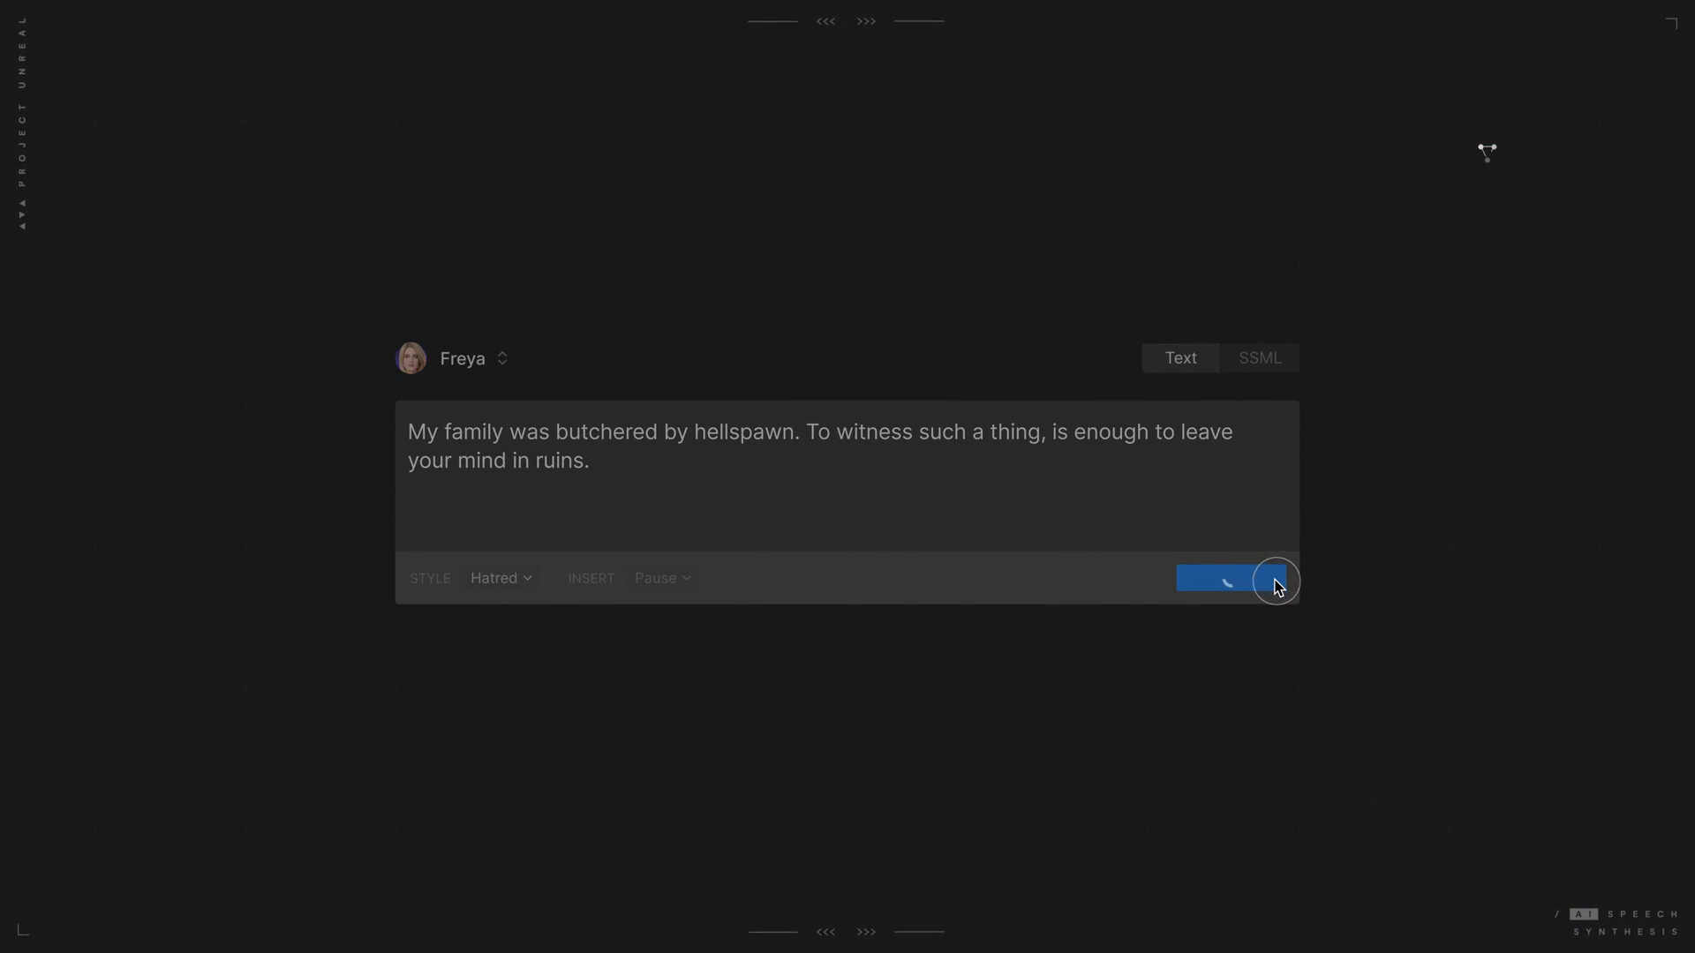
pyautogui.click(1273, 579)
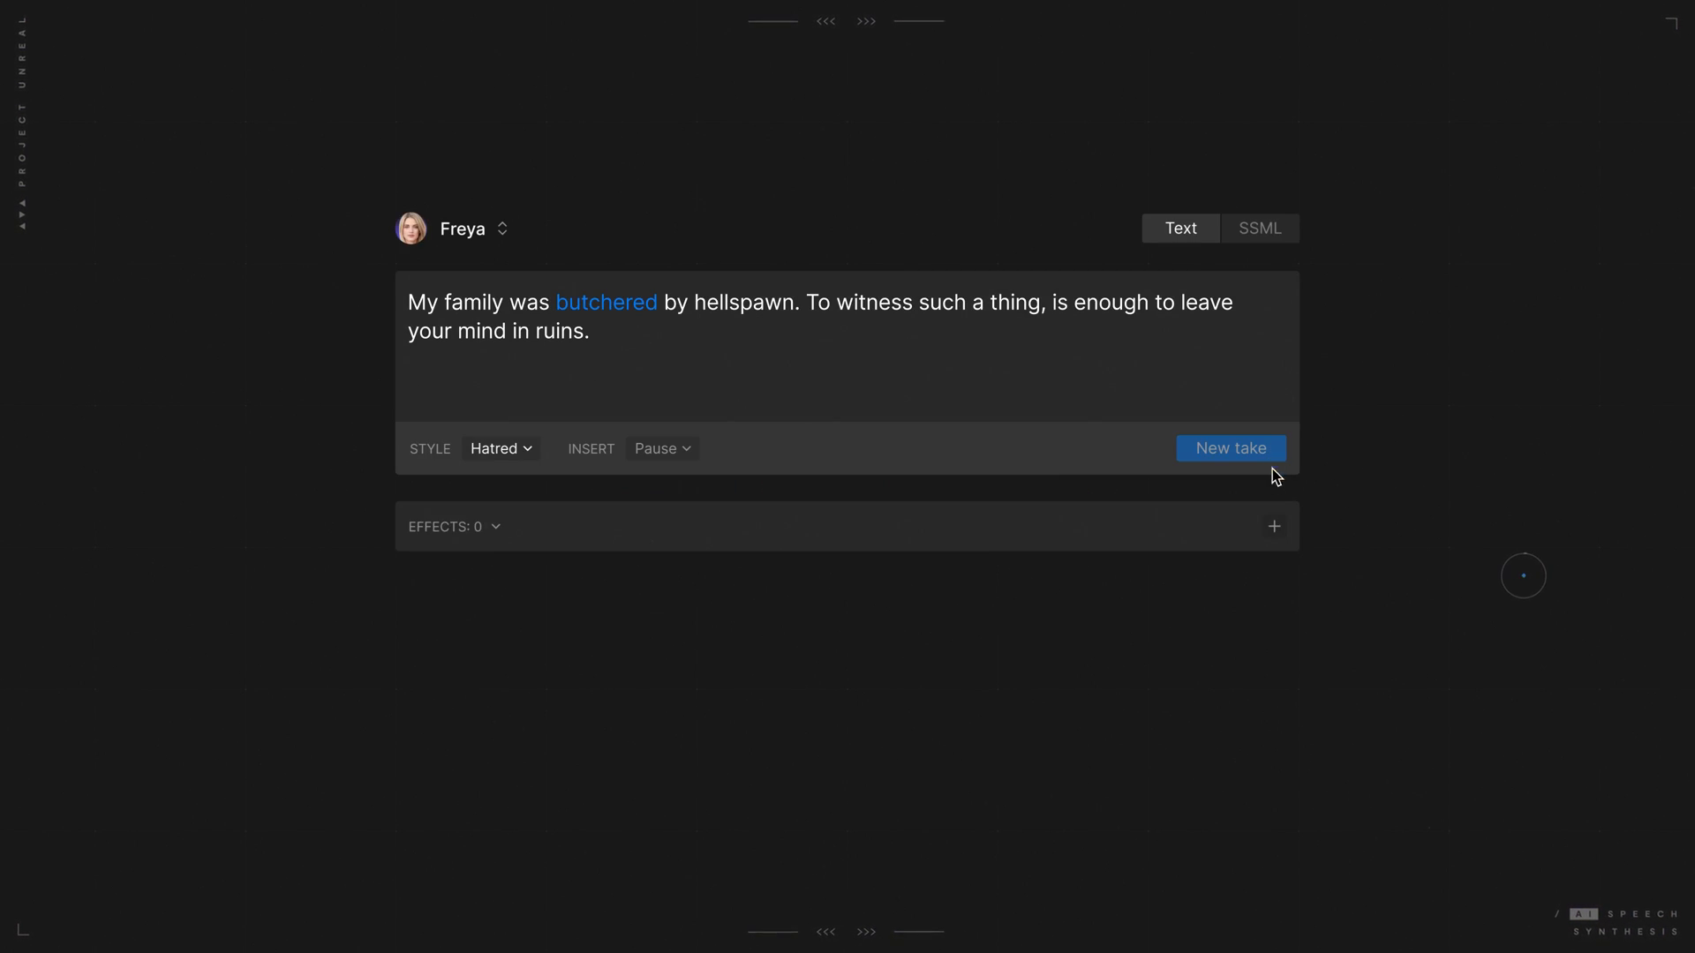
# - Add the Ethereal voice effect and generate Take 4
pyautogui.click(1273, 526)
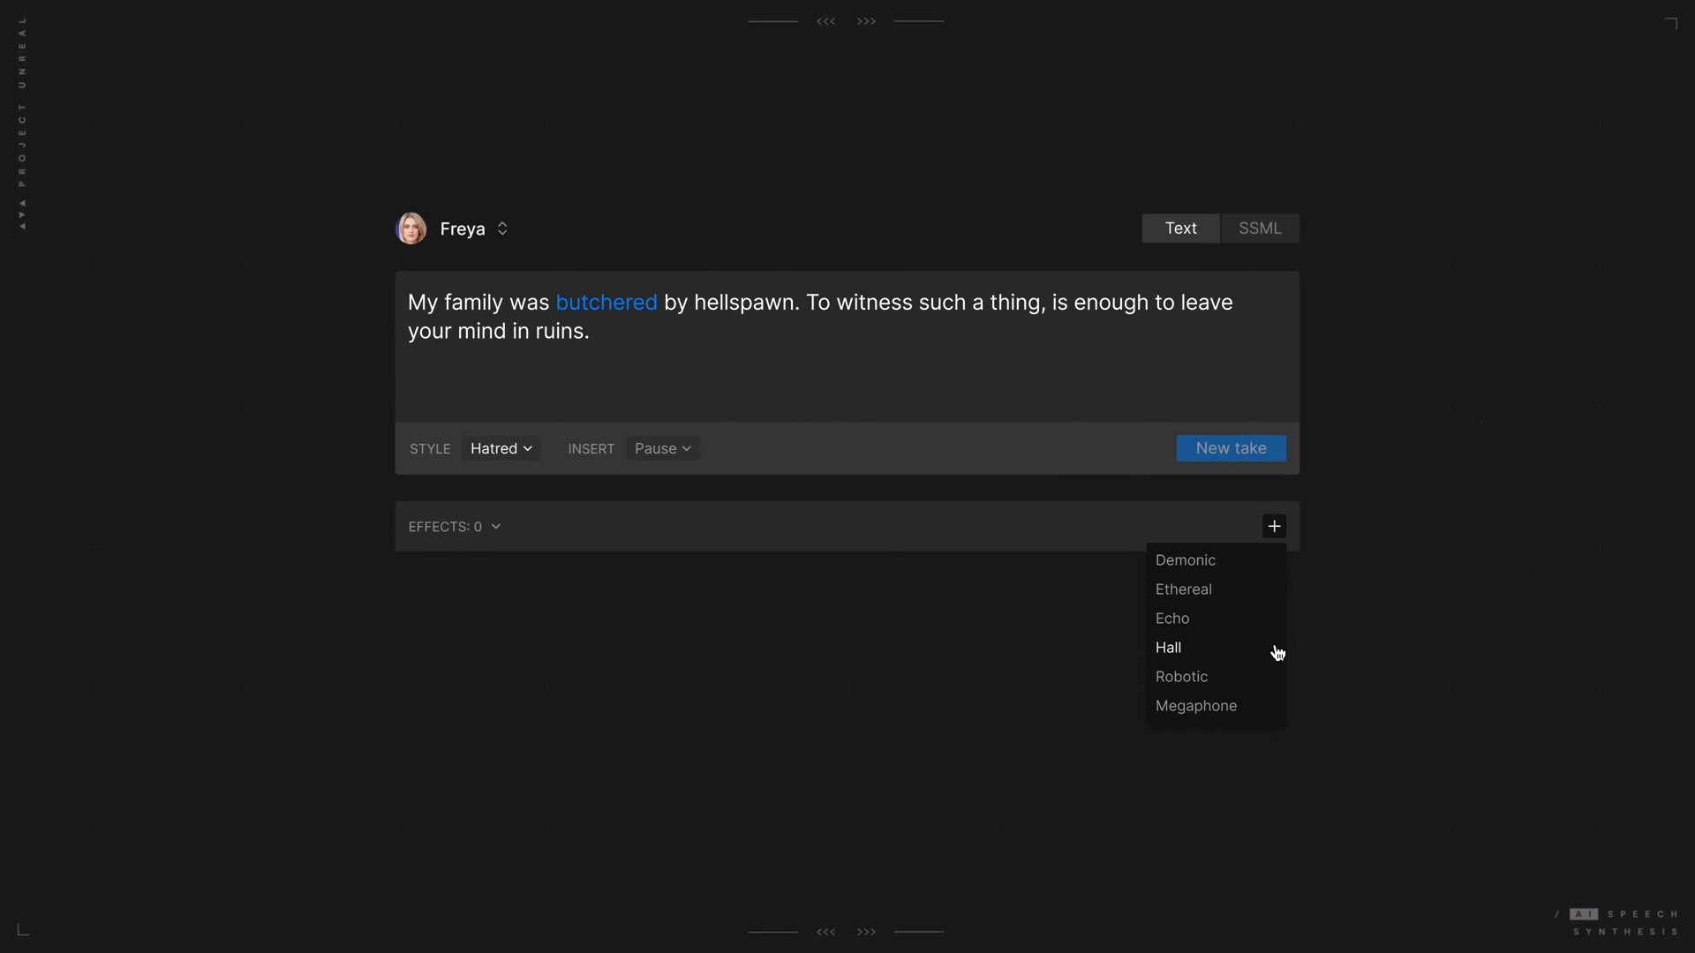
pyautogui.click(1183, 589)
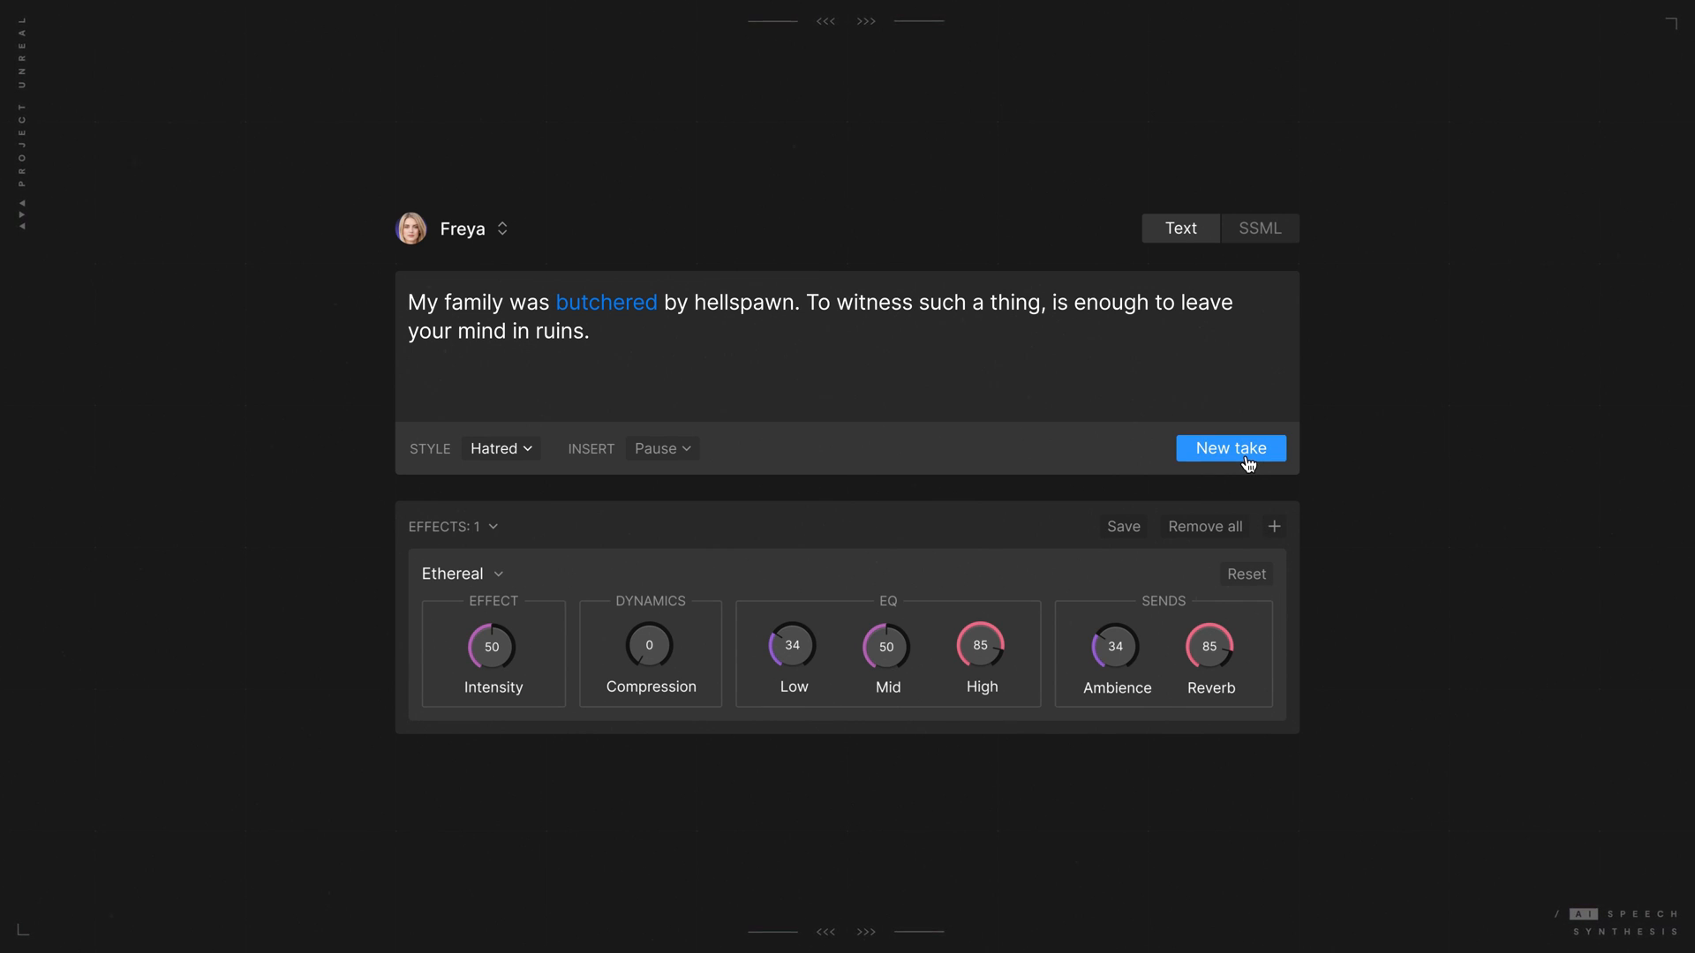
pyautogui.click(1229, 447)
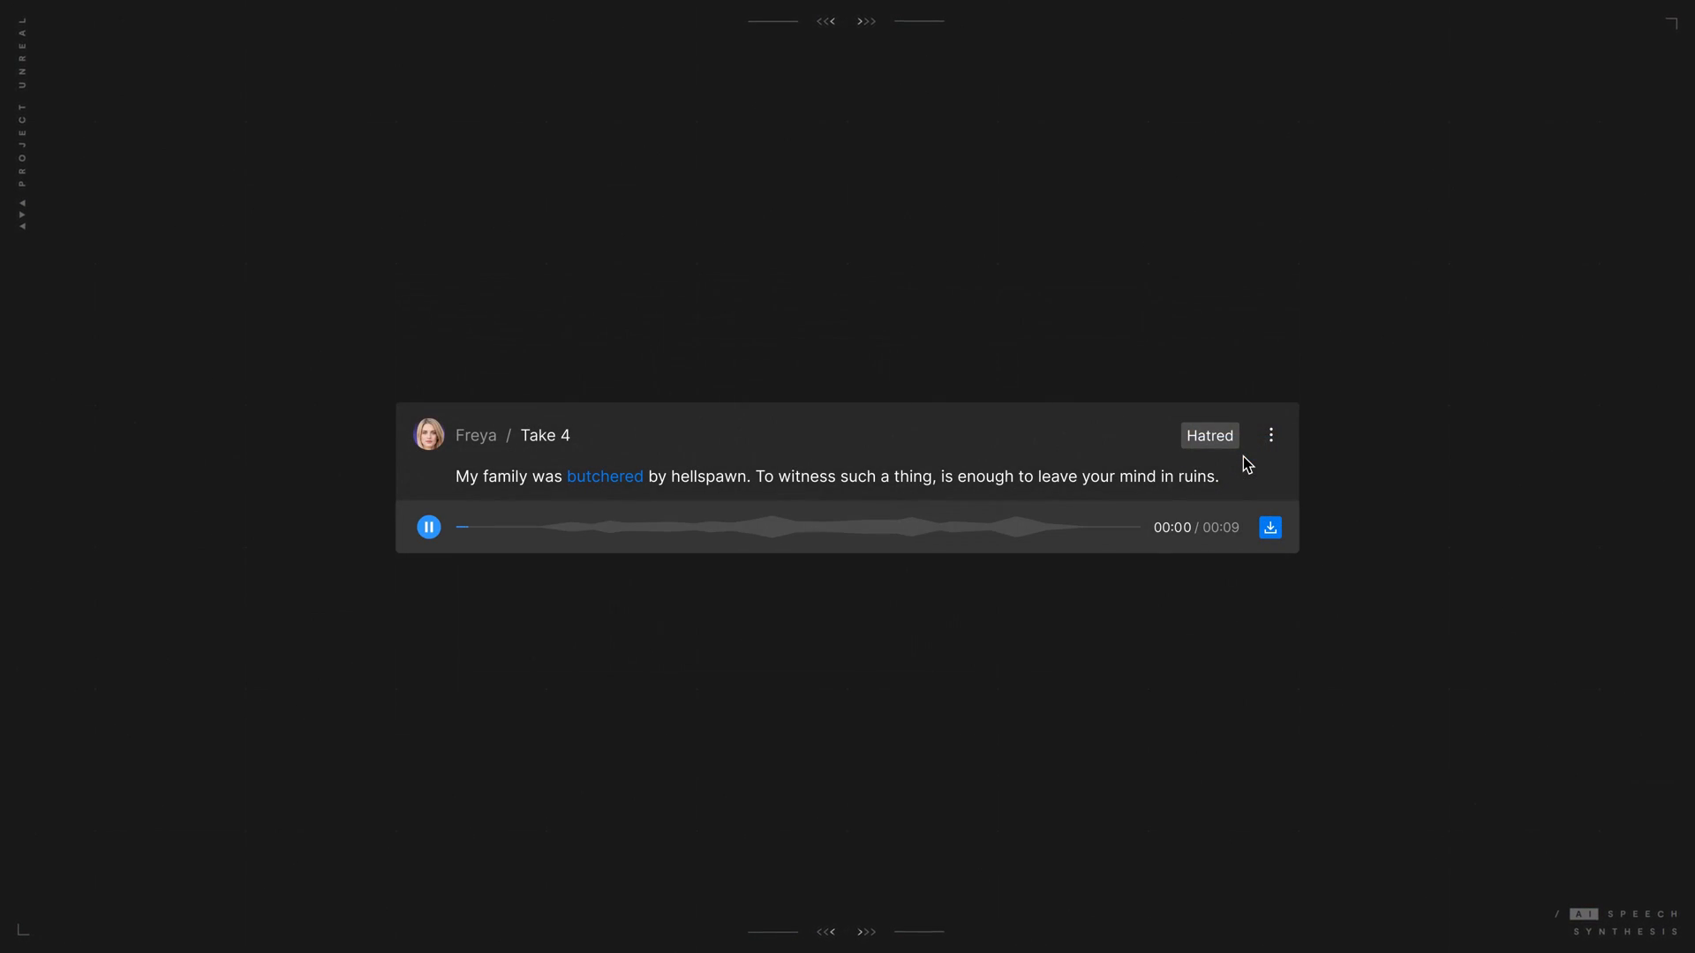